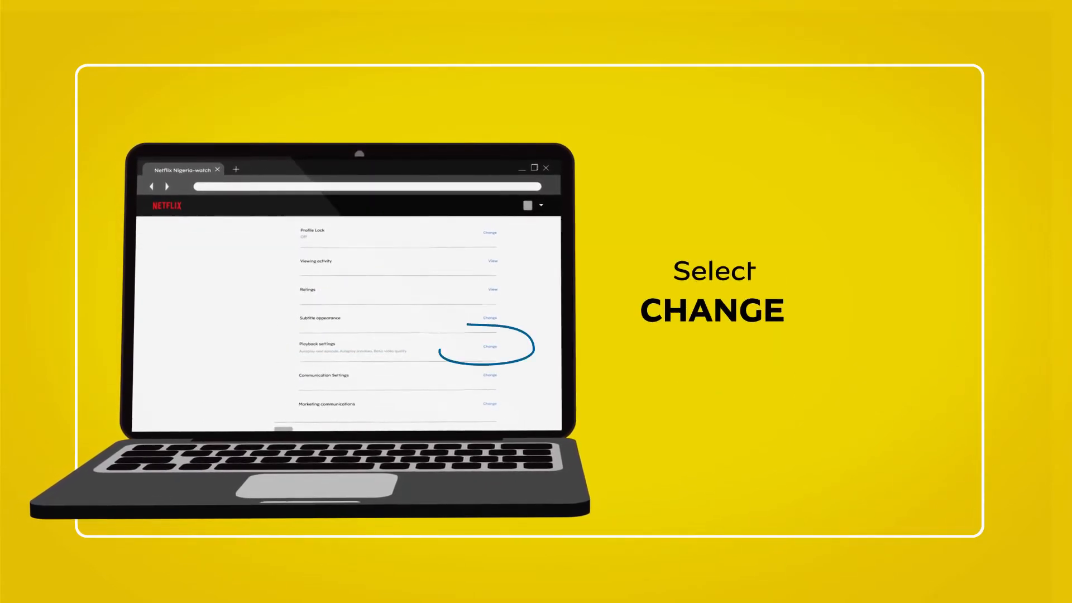
Open the Playback Settings page for the Dad profile from the account page.
click(489, 346)
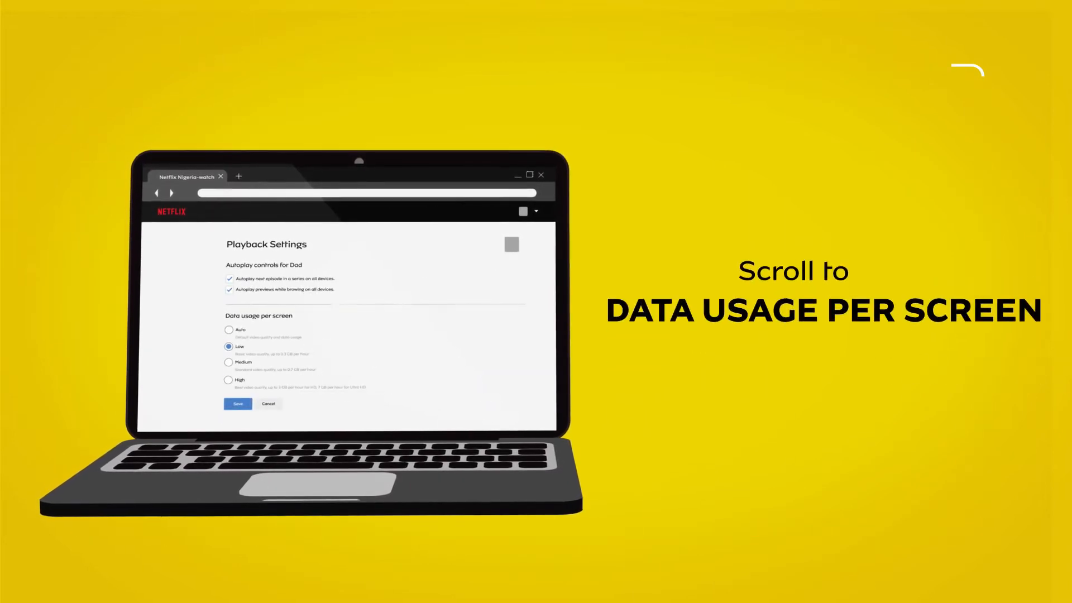